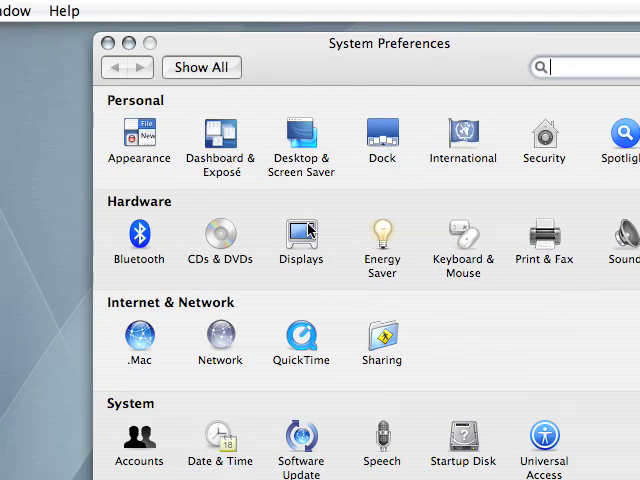
# Go into the Displays preferences for the Color LCD
pyautogui.click(300, 236)
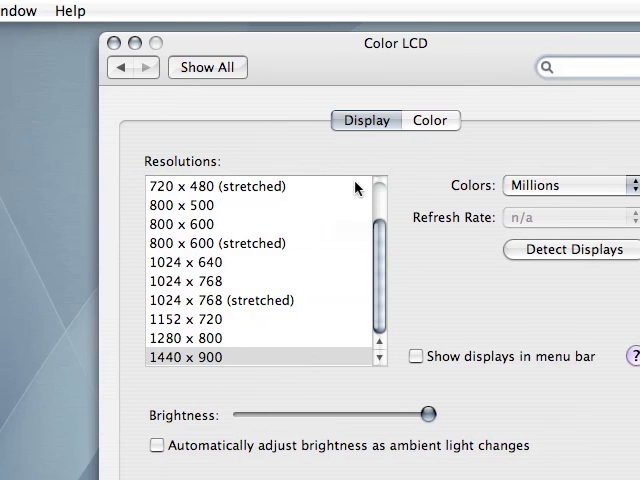
# Show the Color profile list and leave Color LCD Calibrated selected as the display profile
pyautogui.click(428, 120)
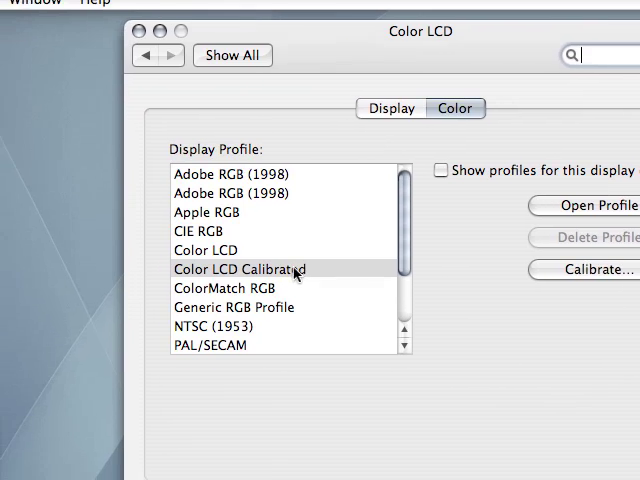
pyautogui.click(240, 268)
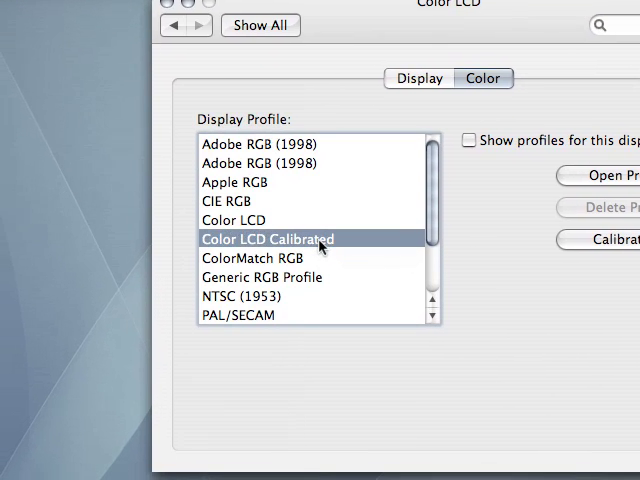
pyautogui.moveTo(320, 250)
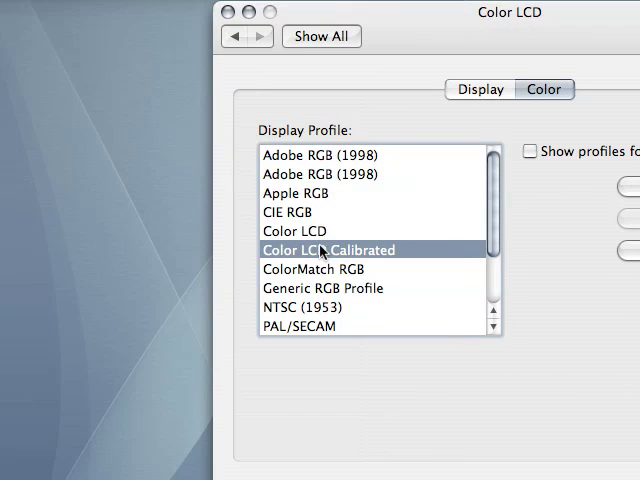
pyautogui.click(300, 232)
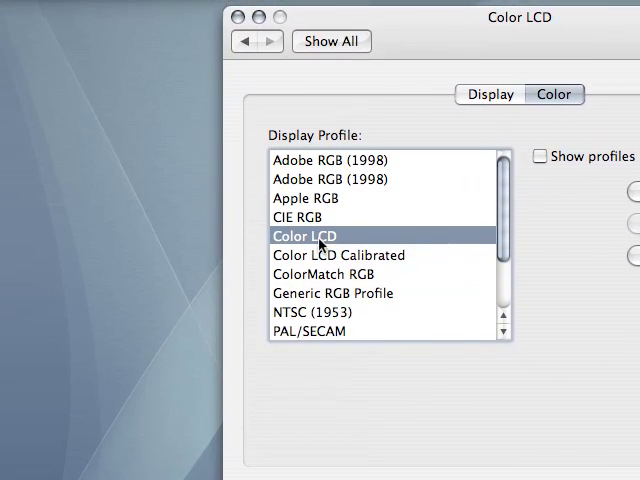
pyautogui.click(340, 256)
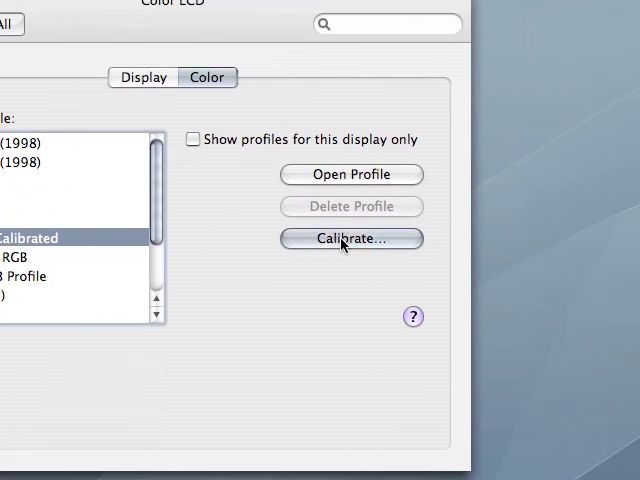
# Launch Display Calibrator Assistant with Expert Mode on and continue to the native gamma step
pyautogui.click(352, 238)
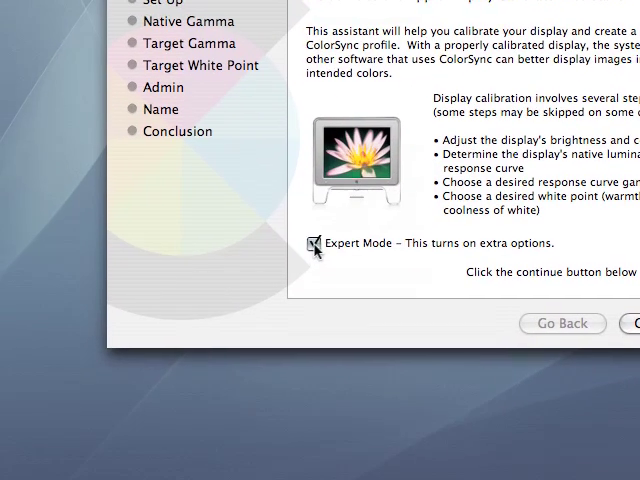
pyautogui.click(320, 244)
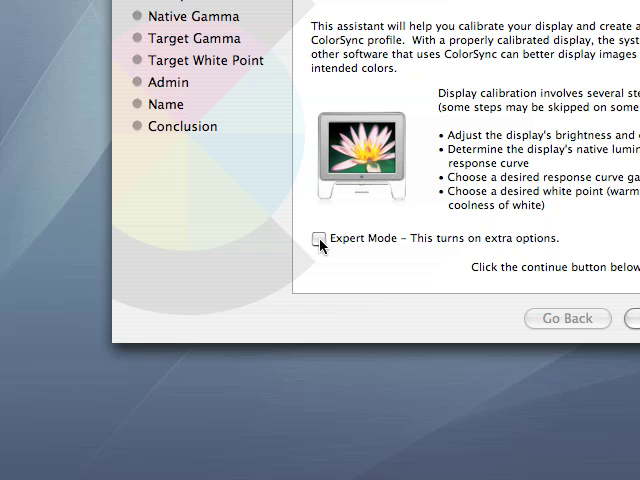
pyautogui.click(320, 240)
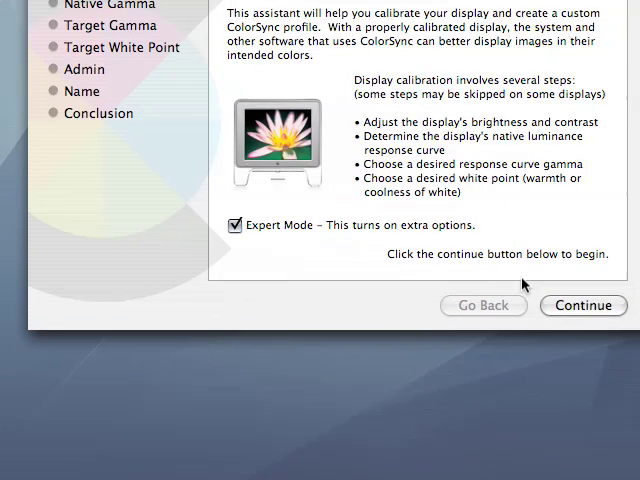
pyautogui.click(584, 304)
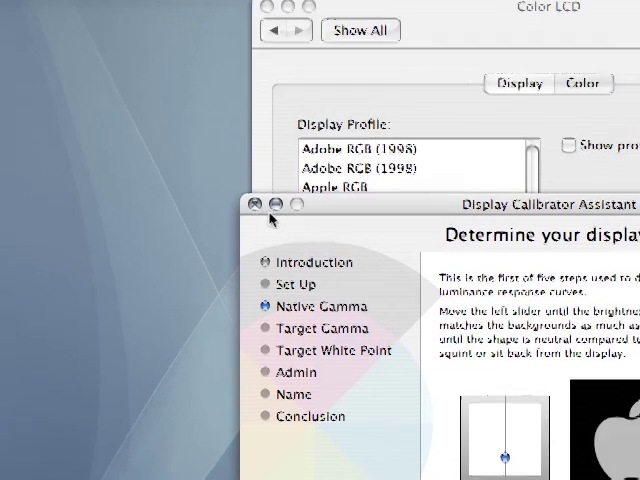
# Quit the calibration assistant, confirming Quit, and bring the TextMate notes window forward
pyautogui.click(260, 204)
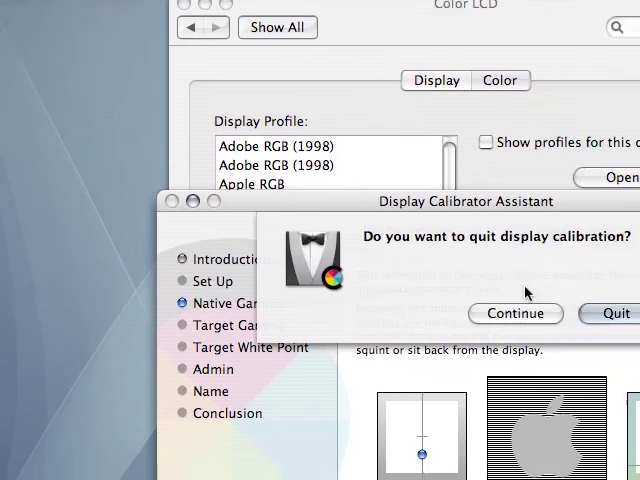
pyautogui.click(608, 312)
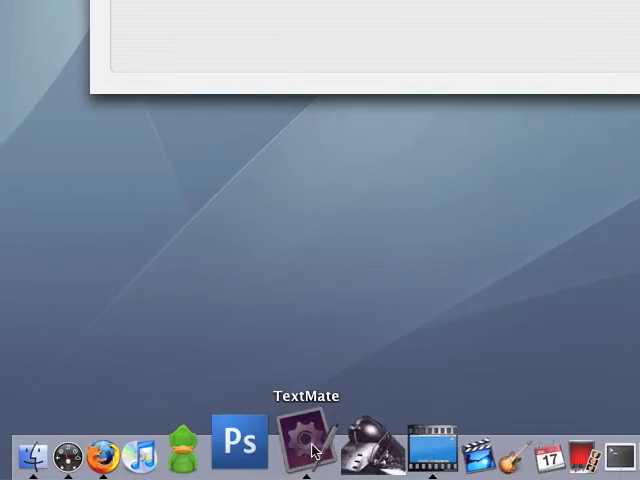
pyautogui.click(302, 446)
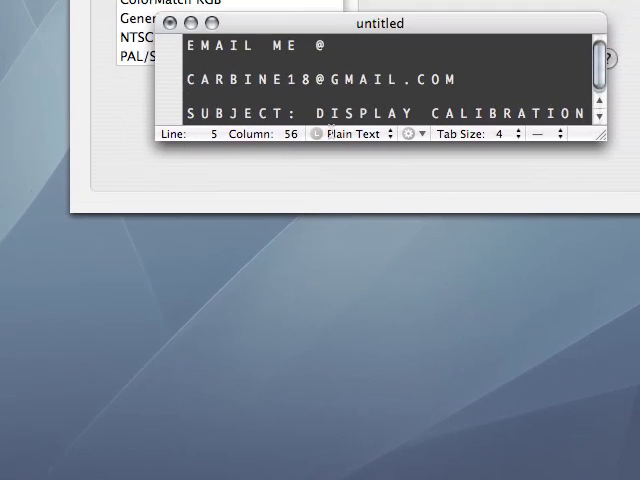